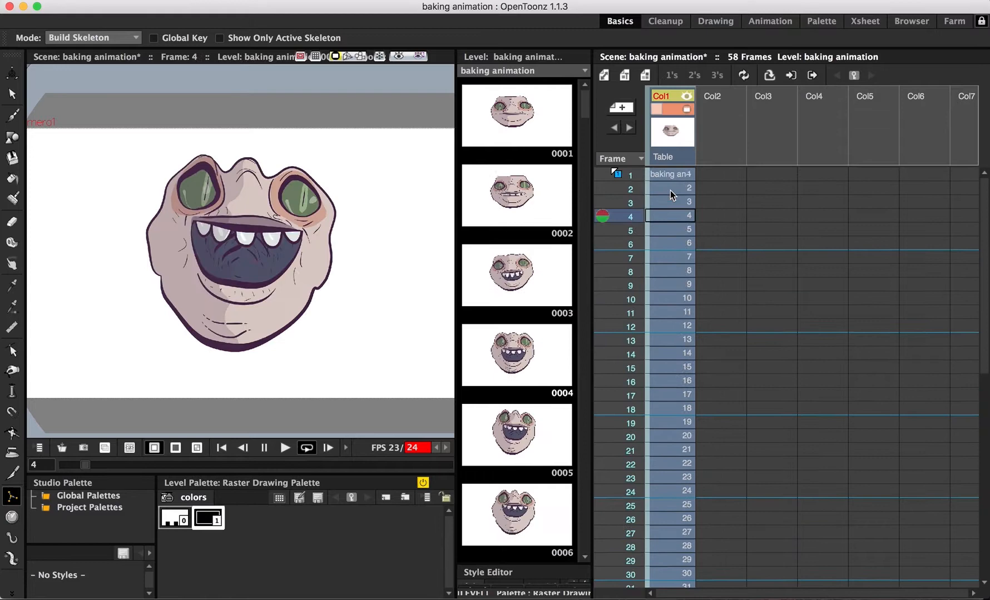
# Select an empty cell in Col2 to hold the new PEG drawing level
pyautogui.click(284, 448)
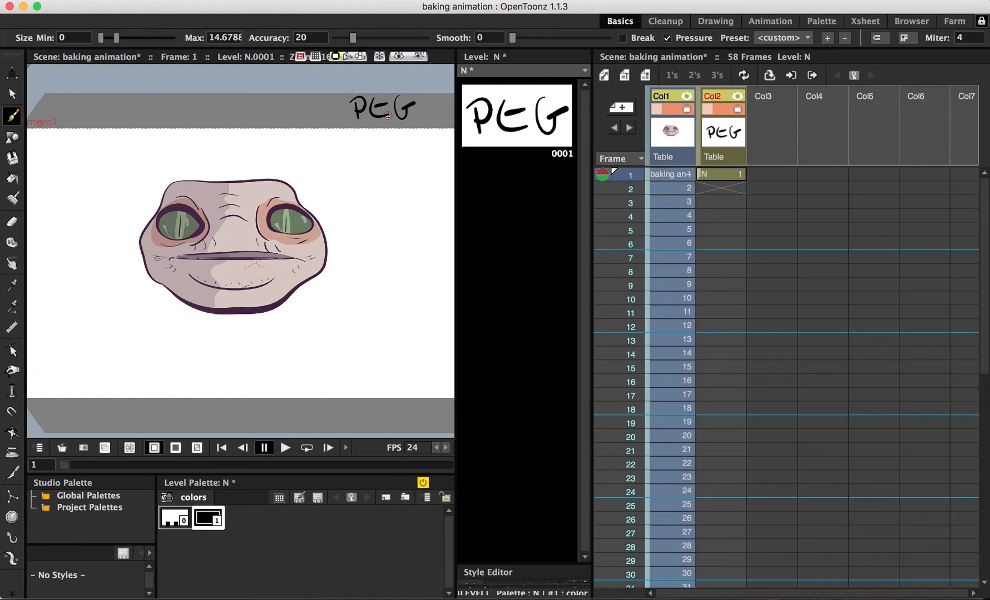
pyautogui.moveTo(671, 179)
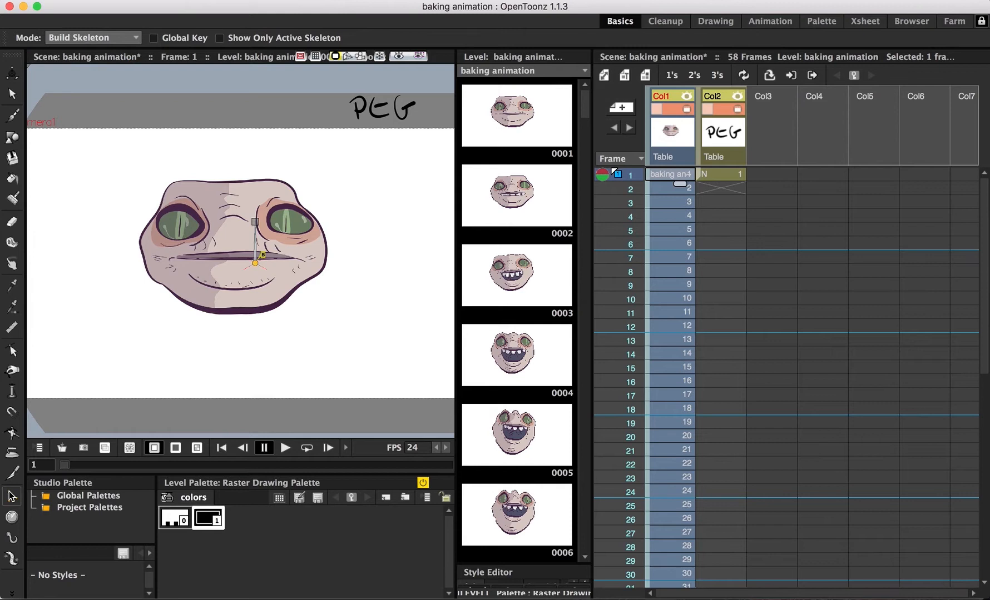
# Link Col1 (face) to Col2 (PEG) with Build Skeleton, then set the mode to Animate
pyautogui.moveTo(255, 263); pyautogui.dragTo(358, 121)
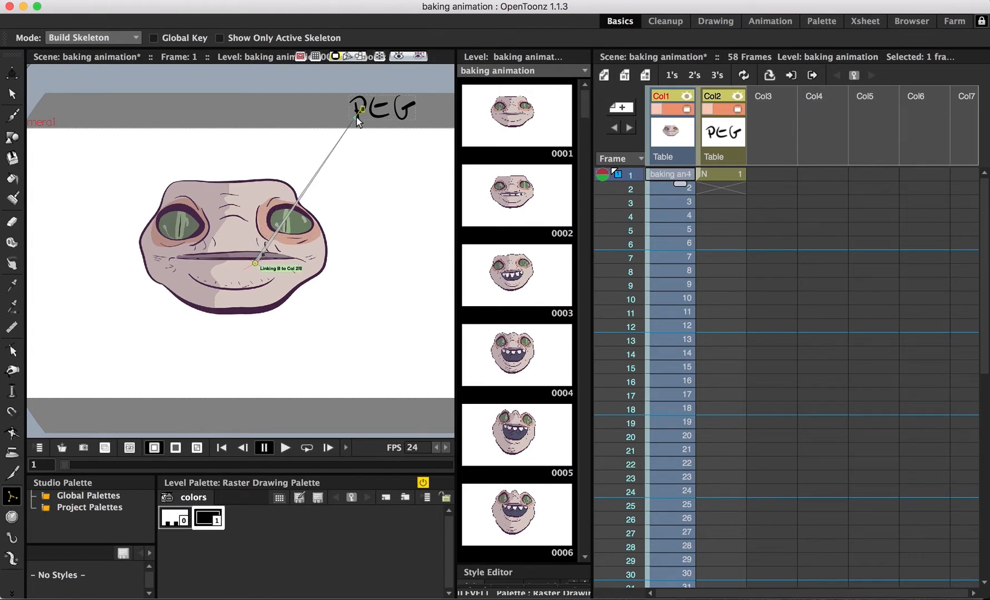
pyautogui.click(91, 38)
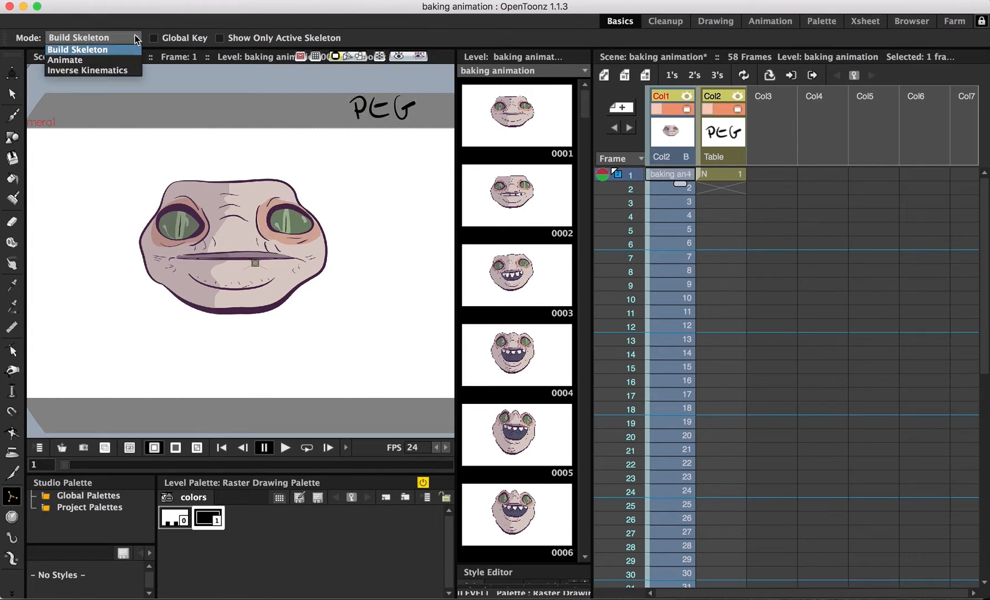
pyautogui.click(64, 59)
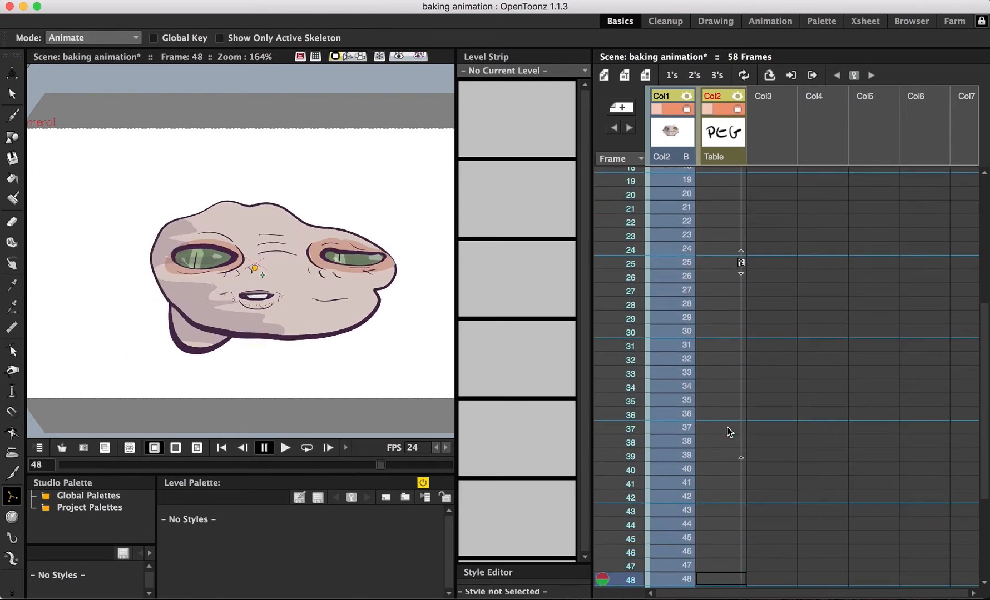
# Move and rotate the PEG column to set keyframes, check frame 8, and begin a new raster level in Col3
pyautogui.moveTo(256, 268); pyautogui.dragTo(332, 265)
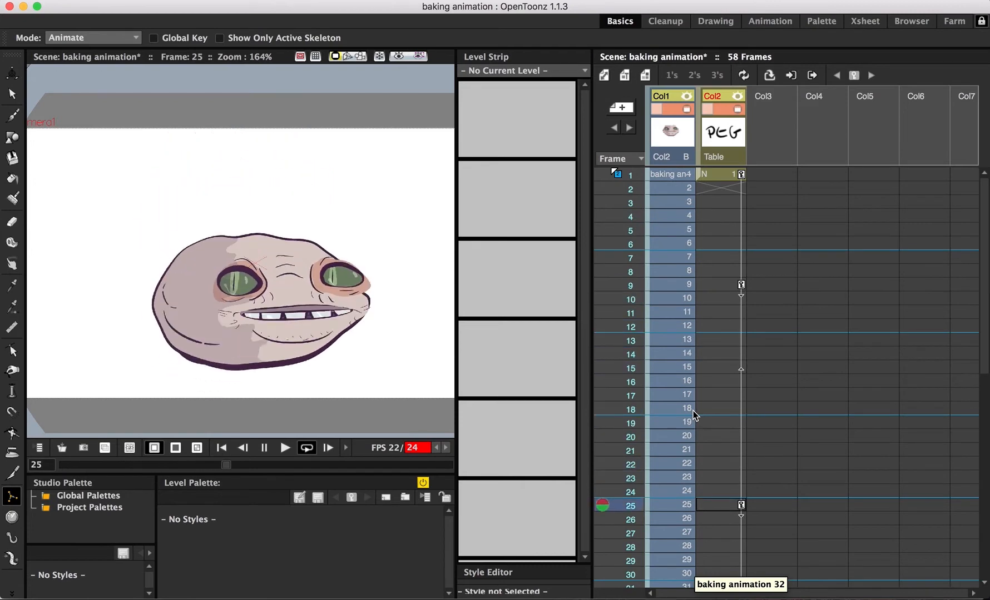
pyautogui.click(285, 448)
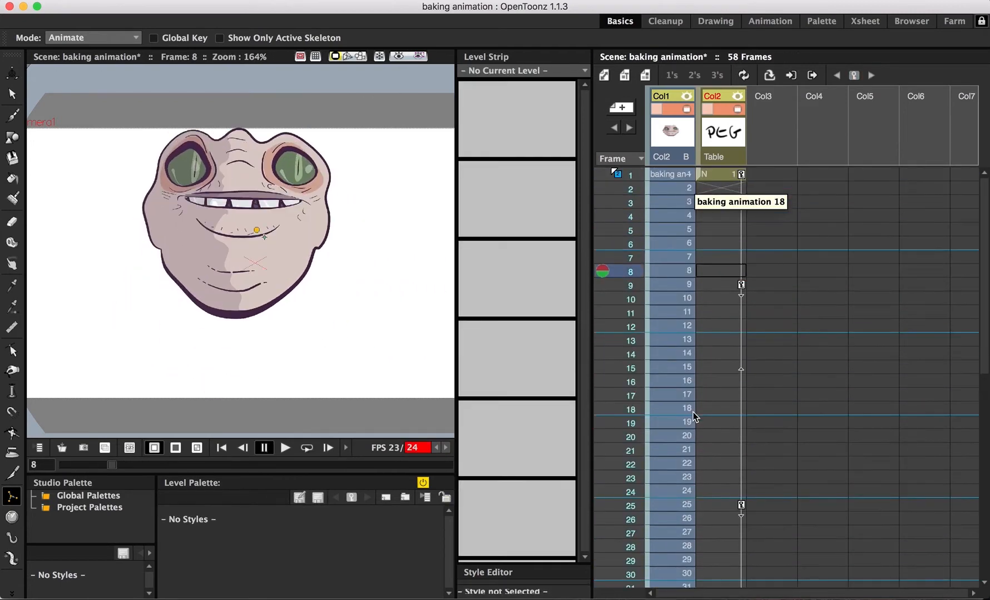
pyautogui.moveTo(769, 179)
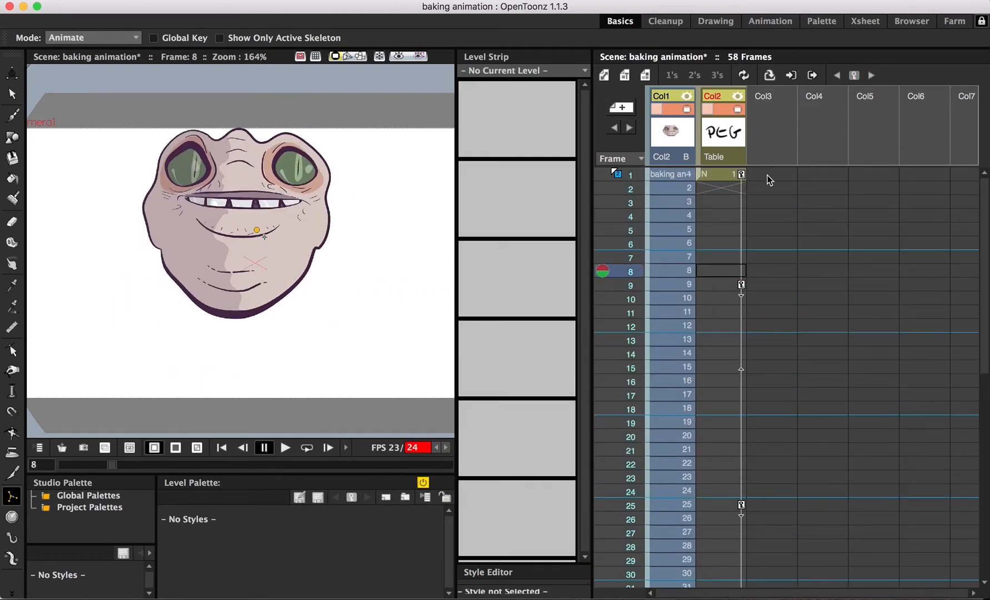
pyautogui.click(645, 75)
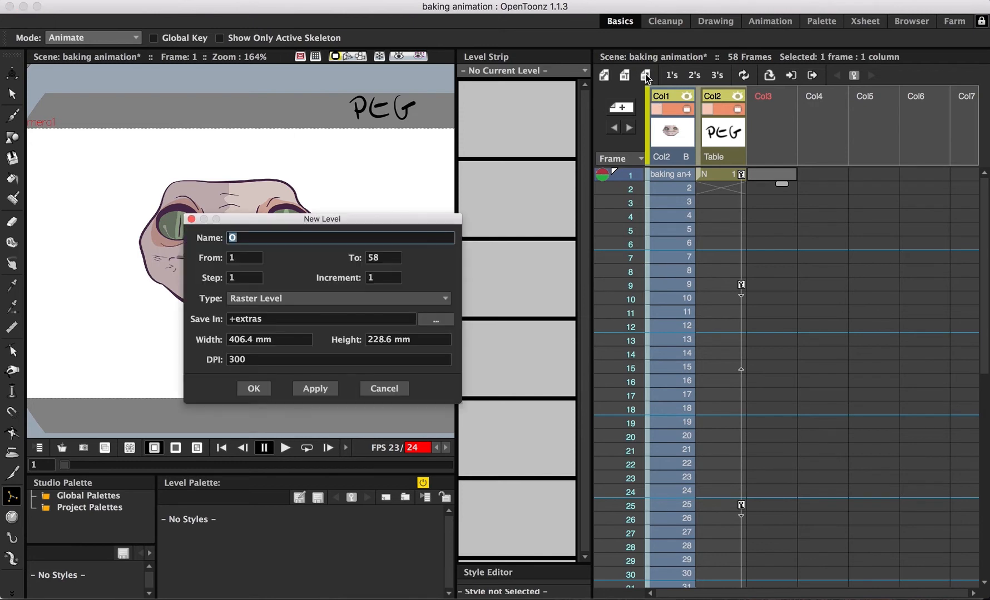
# Name the new raster level 'bakedAnimation' and confirm its creation over frames 1–58
pyautogui.write('bakedAnimation')
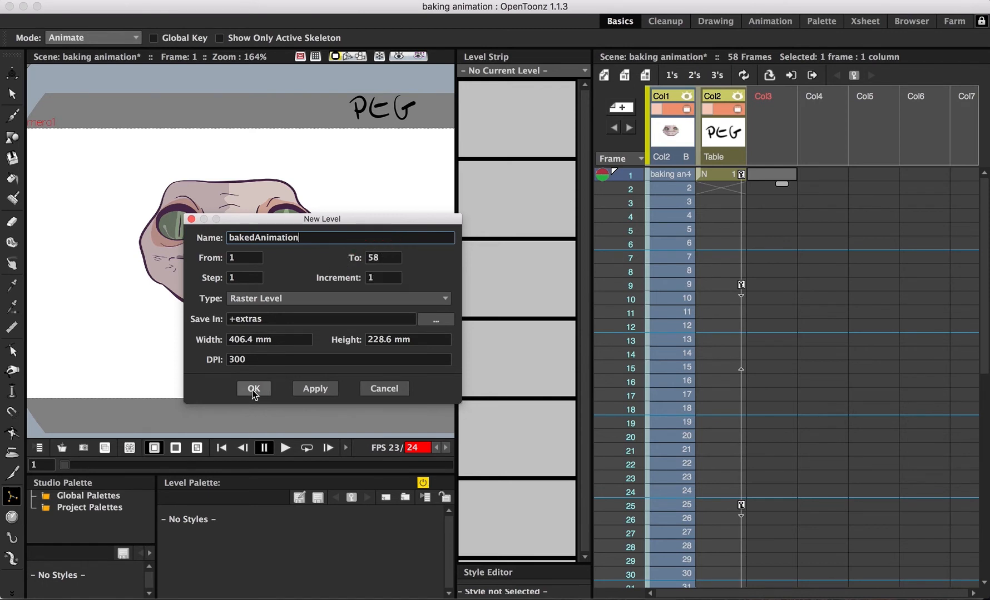
pyautogui.click(253, 388)
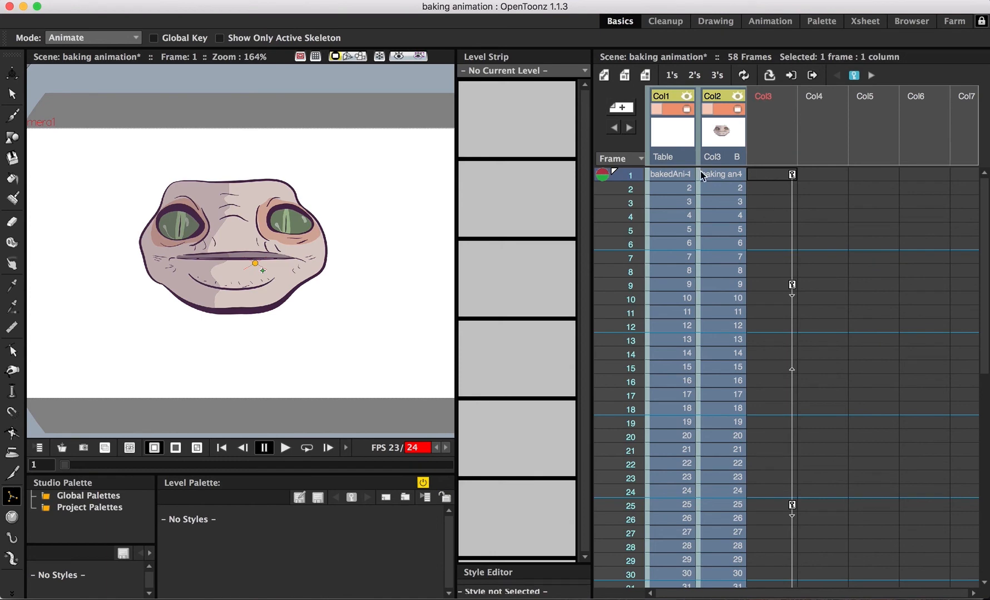
# Merge the selected columns into bakedAnimation via Xsheet > Merge Levels and scrub to verify the baked motion
pyautogui.click(721, 175)
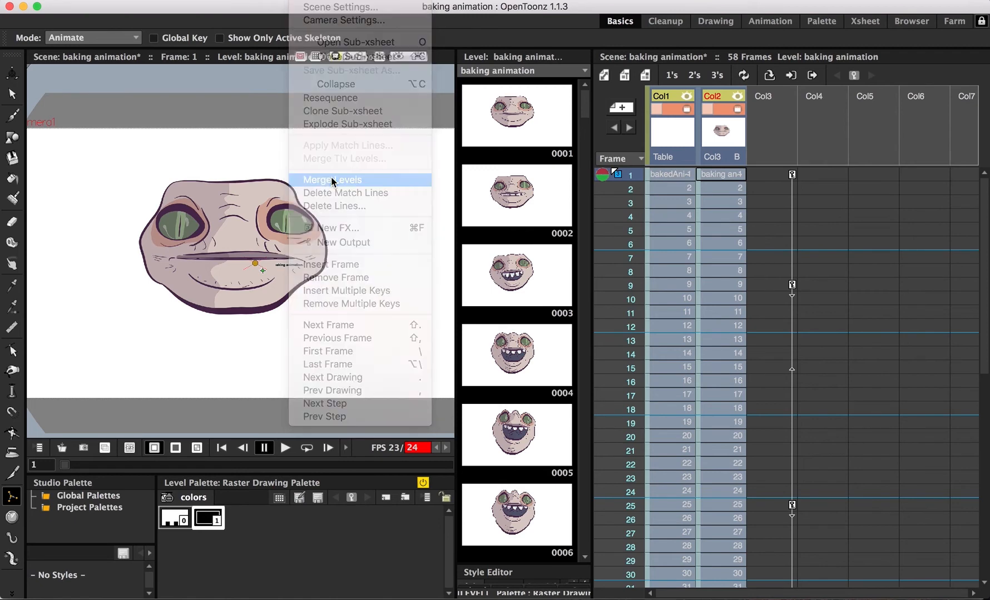
pyautogui.click(331, 179)
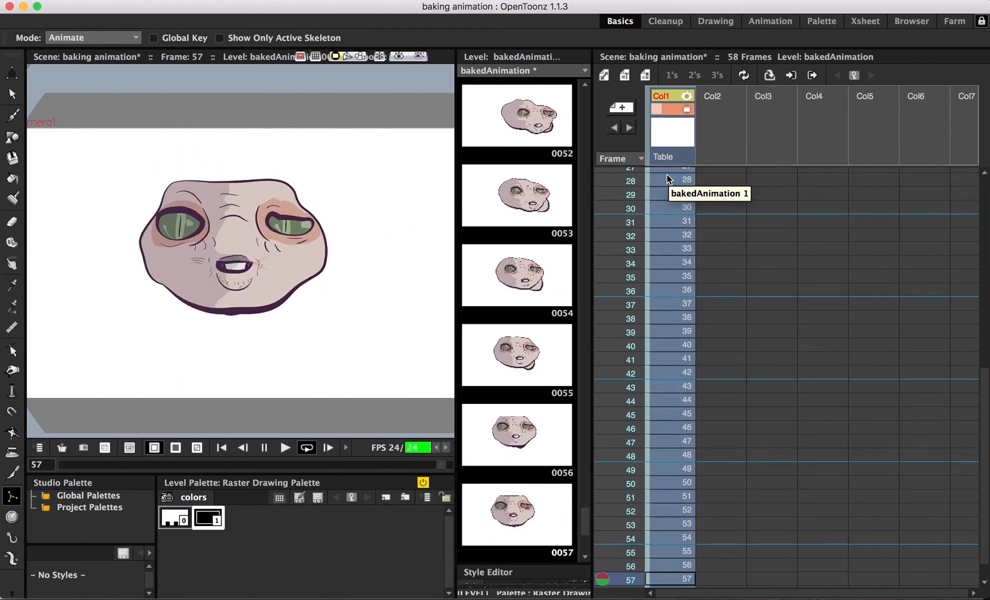
pyautogui.click(284, 448)
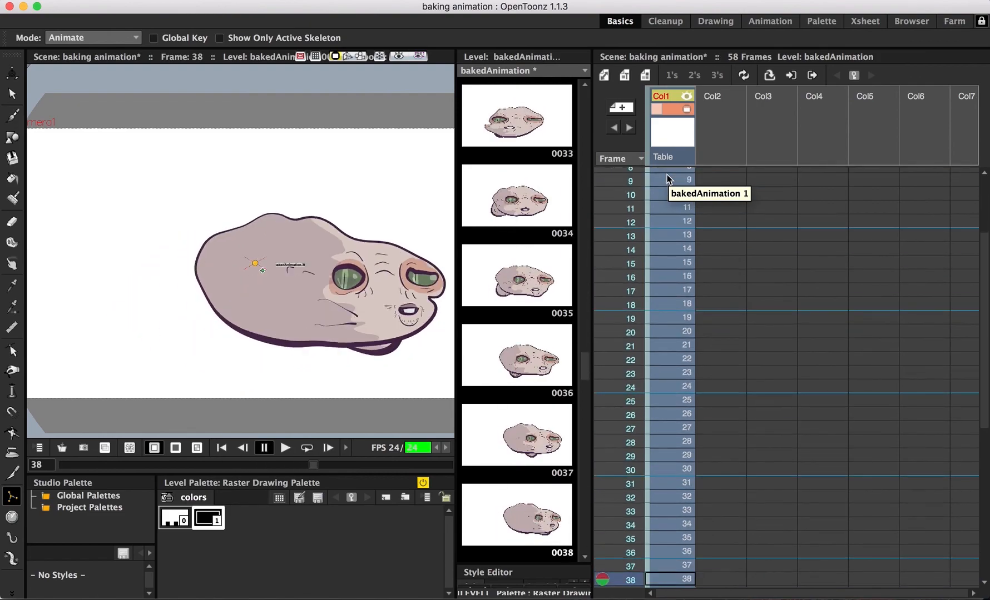